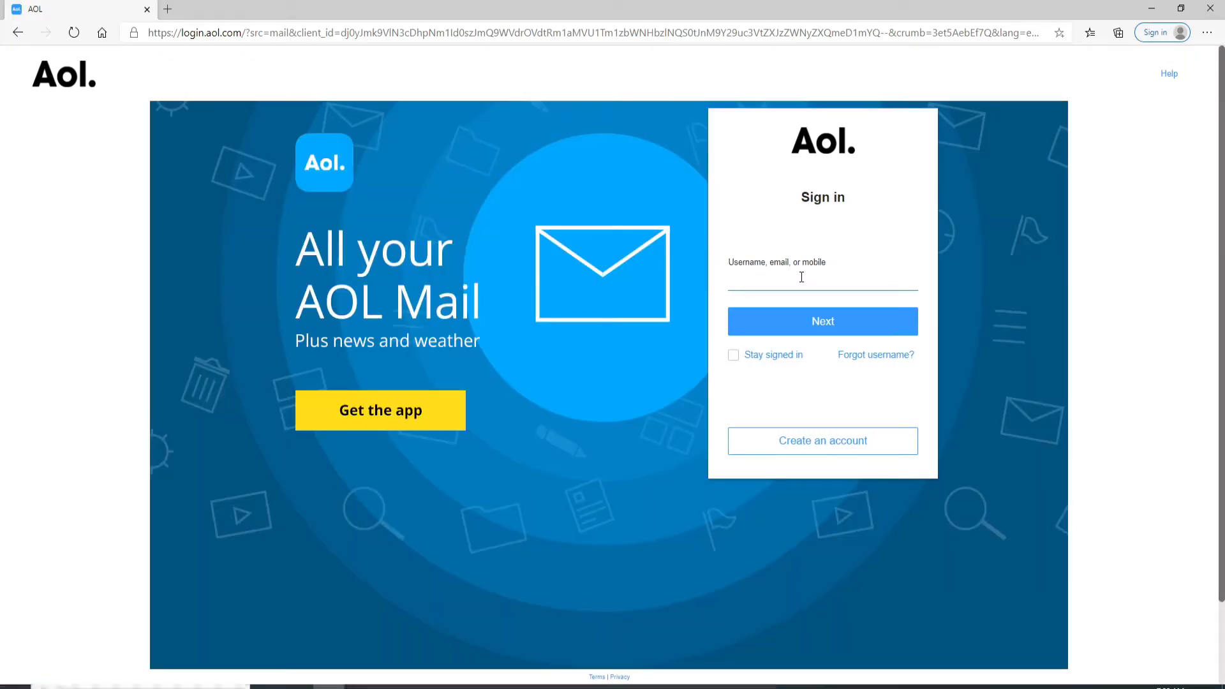
click(801, 279)
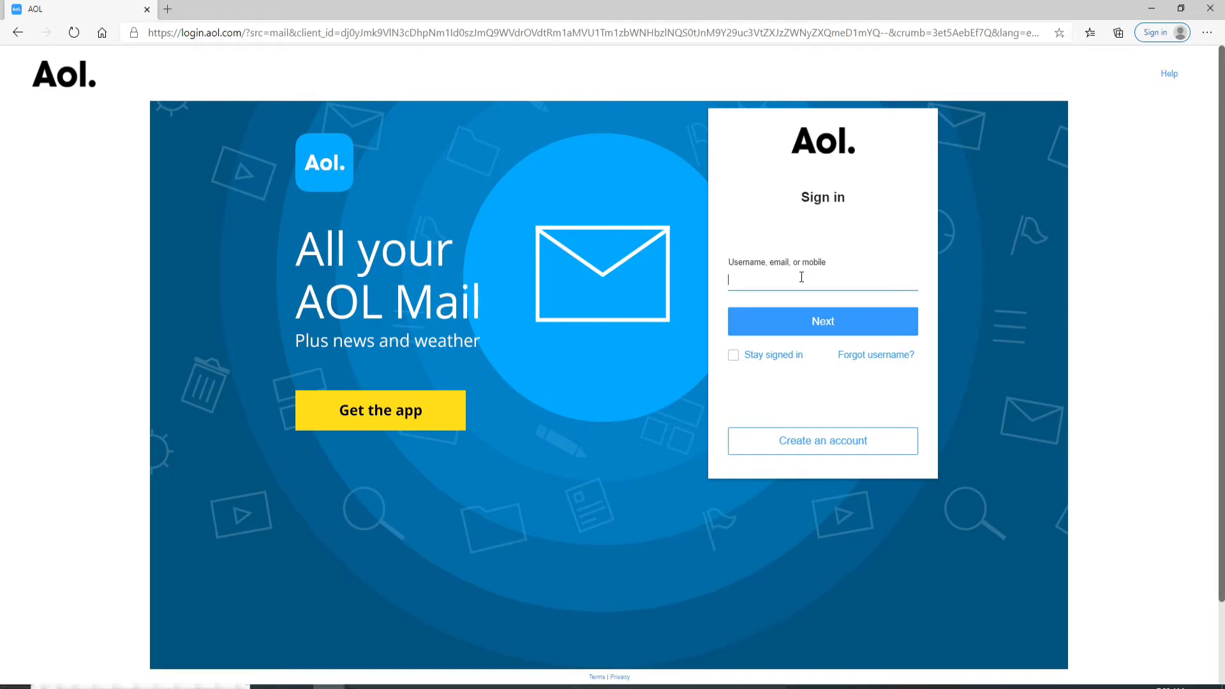
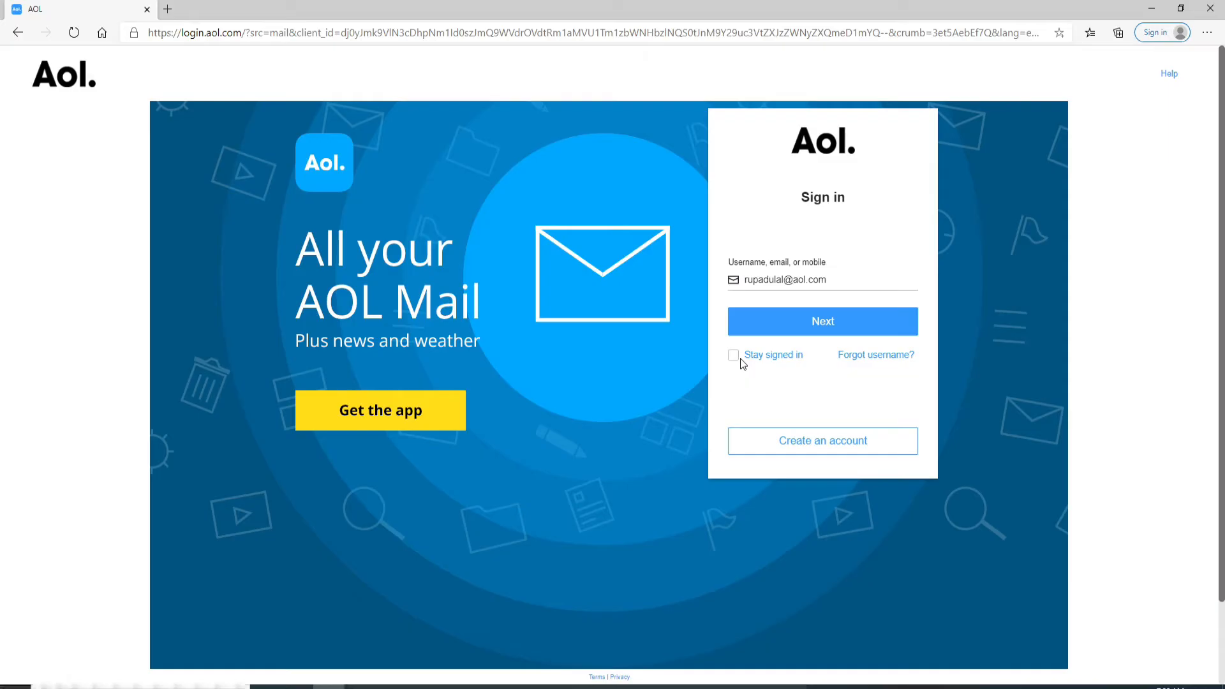
click(733, 355)
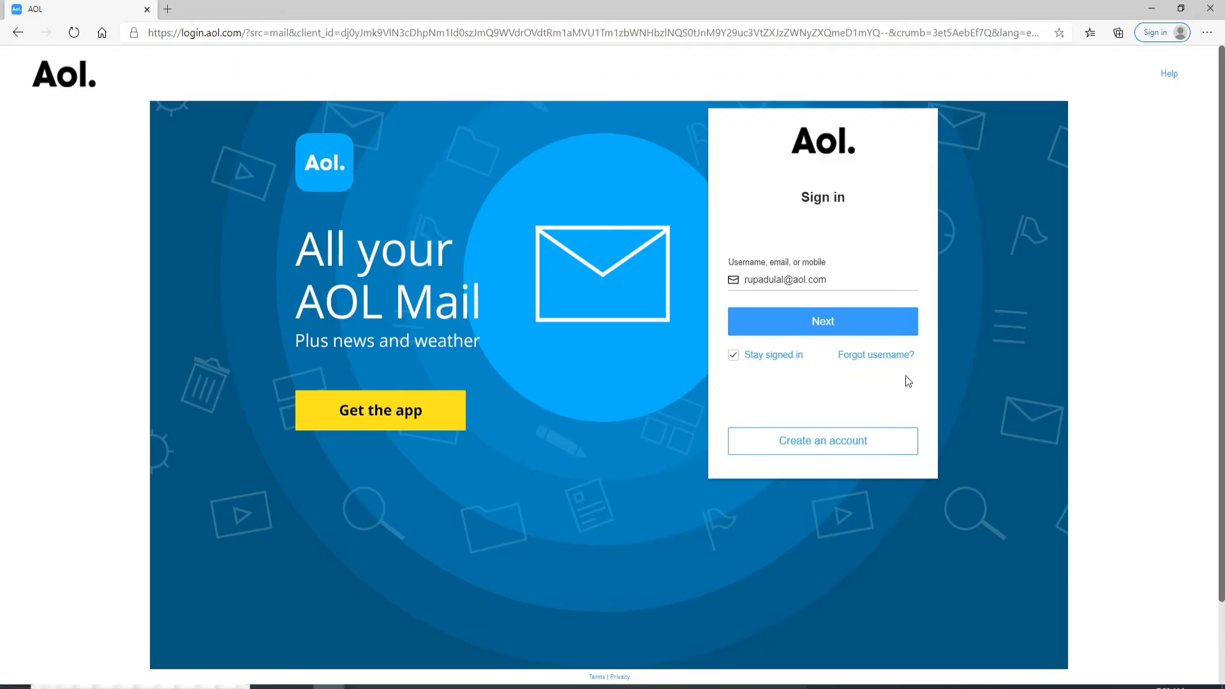
mouse_move(875, 353)
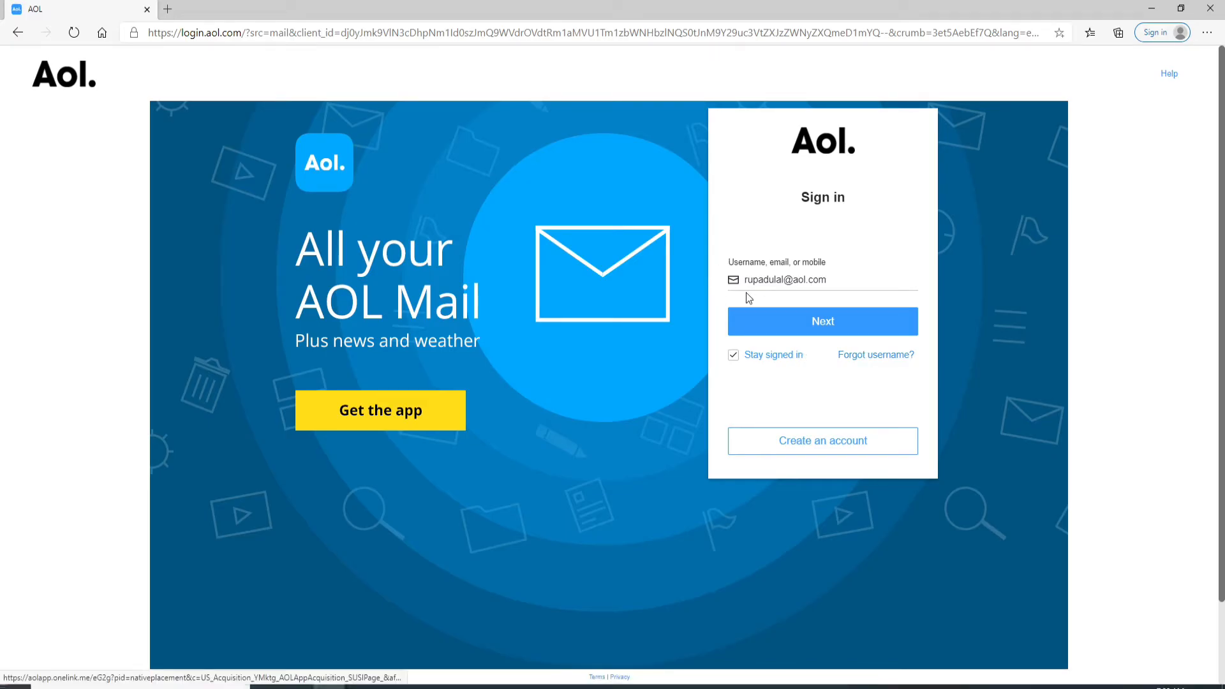
click(821, 321)
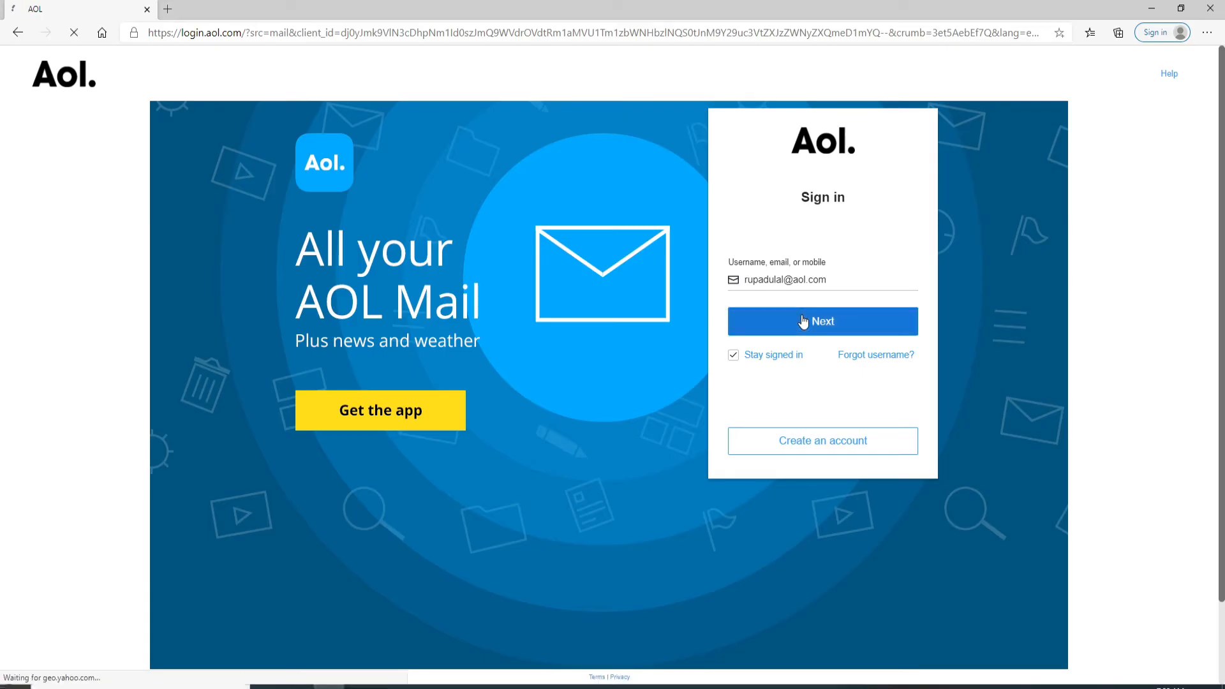
- Enter the account password and submit it to finish signing in to AOL Mail
click(822, 320)
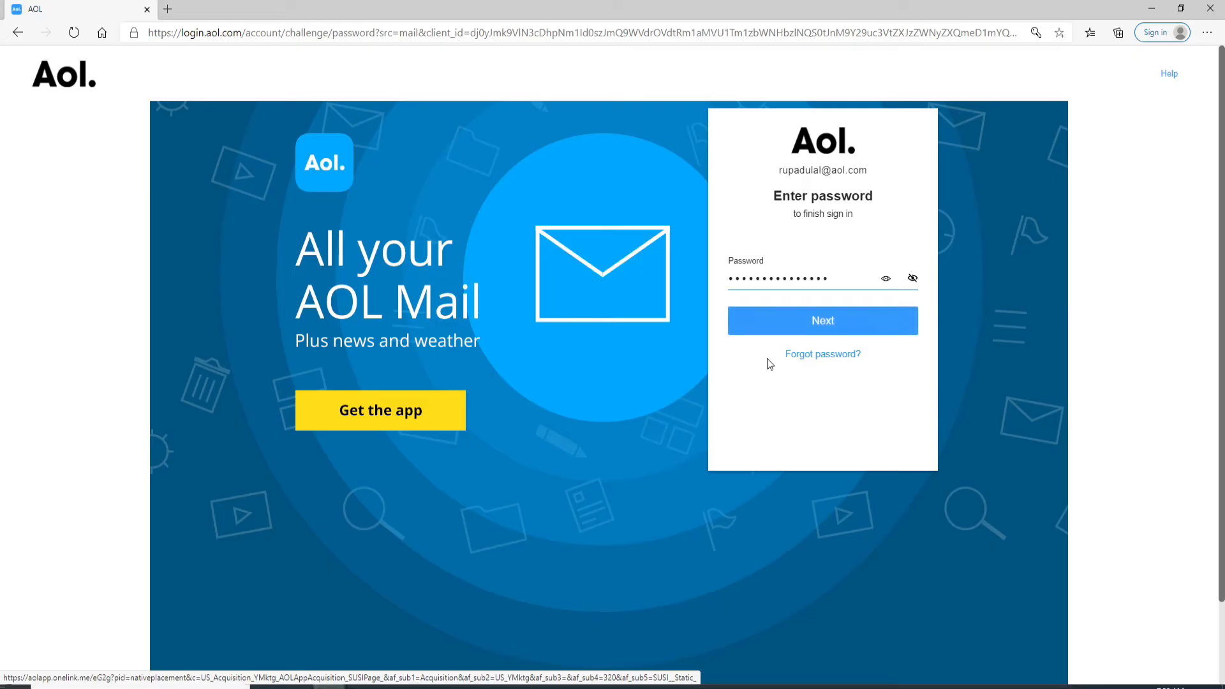
mouse_move(810, 362)
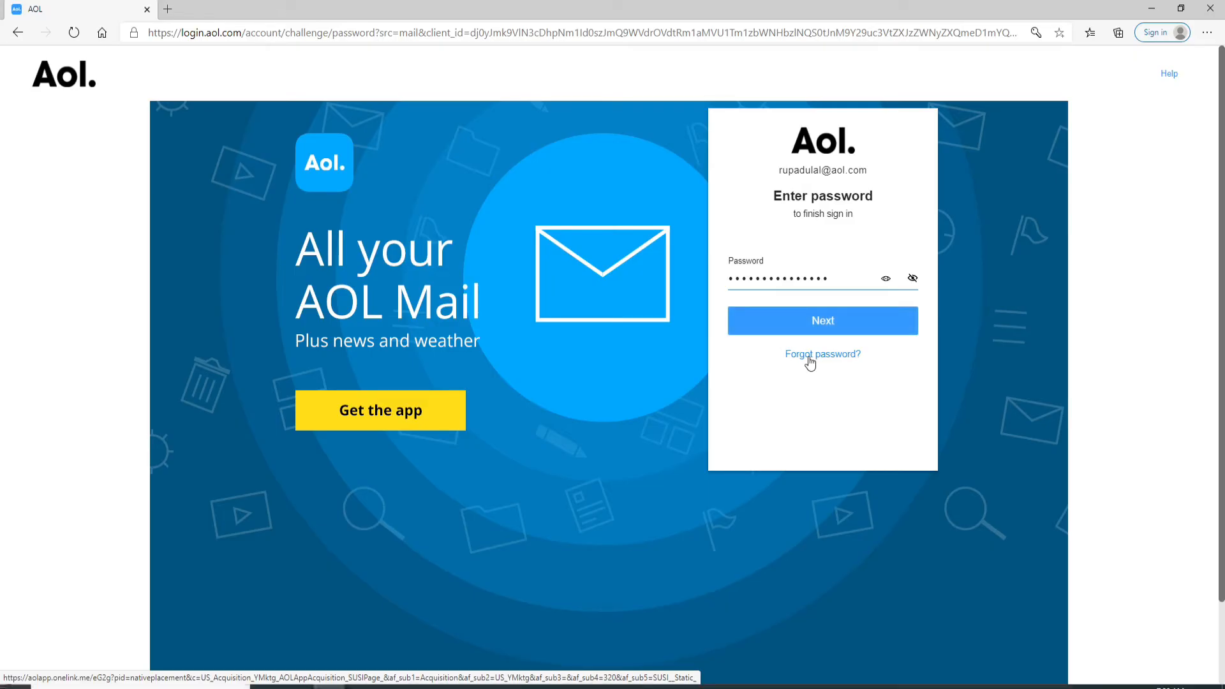
click(821, 320)
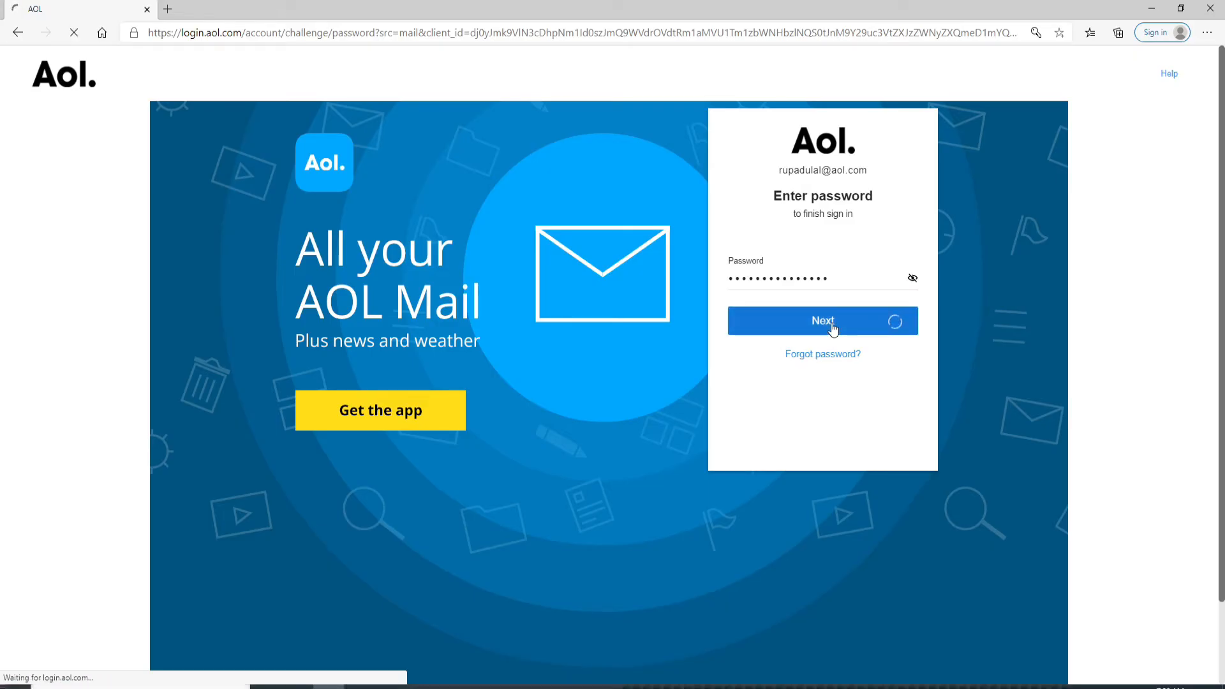
click(822, 320)
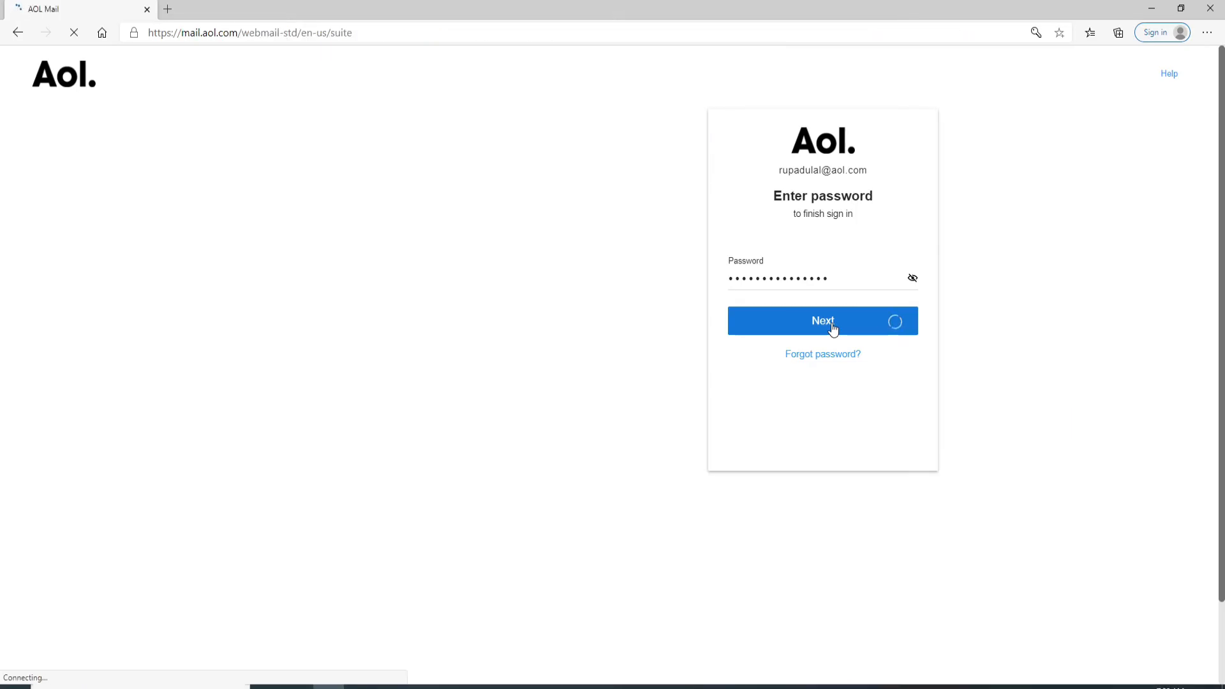
- Dismiss the 'Add a signature to your messages' prompt, leaving the mail homepage showing
click(822, 320)
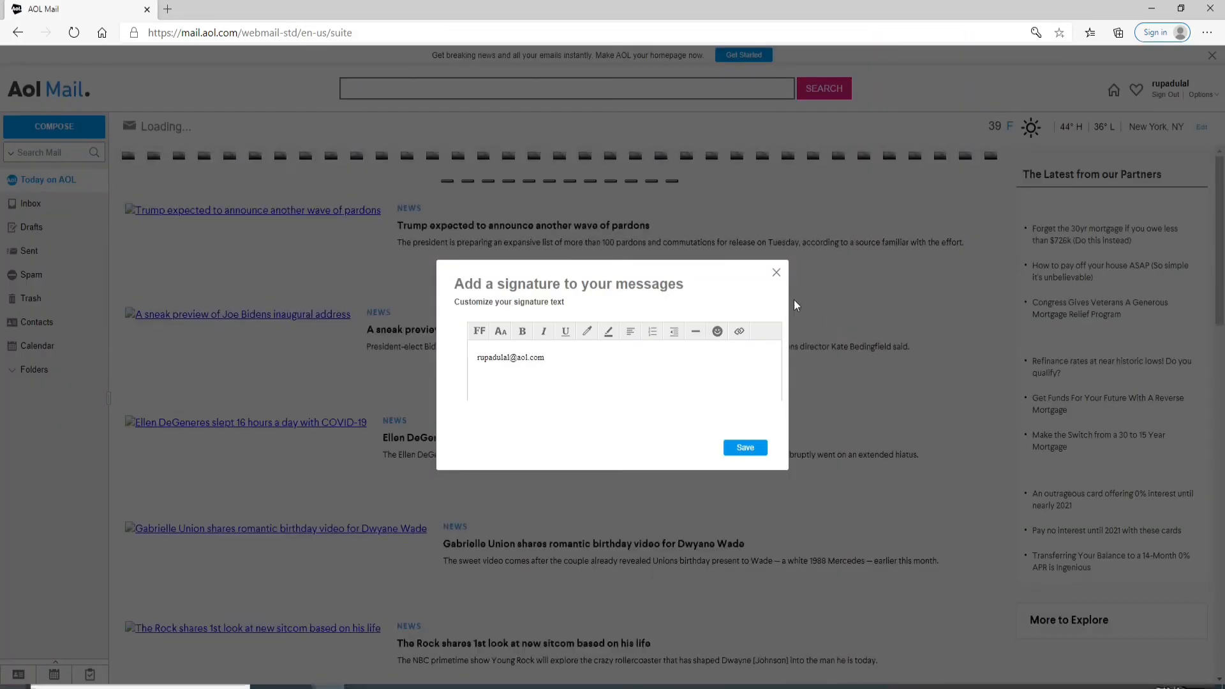
click(774, 272)
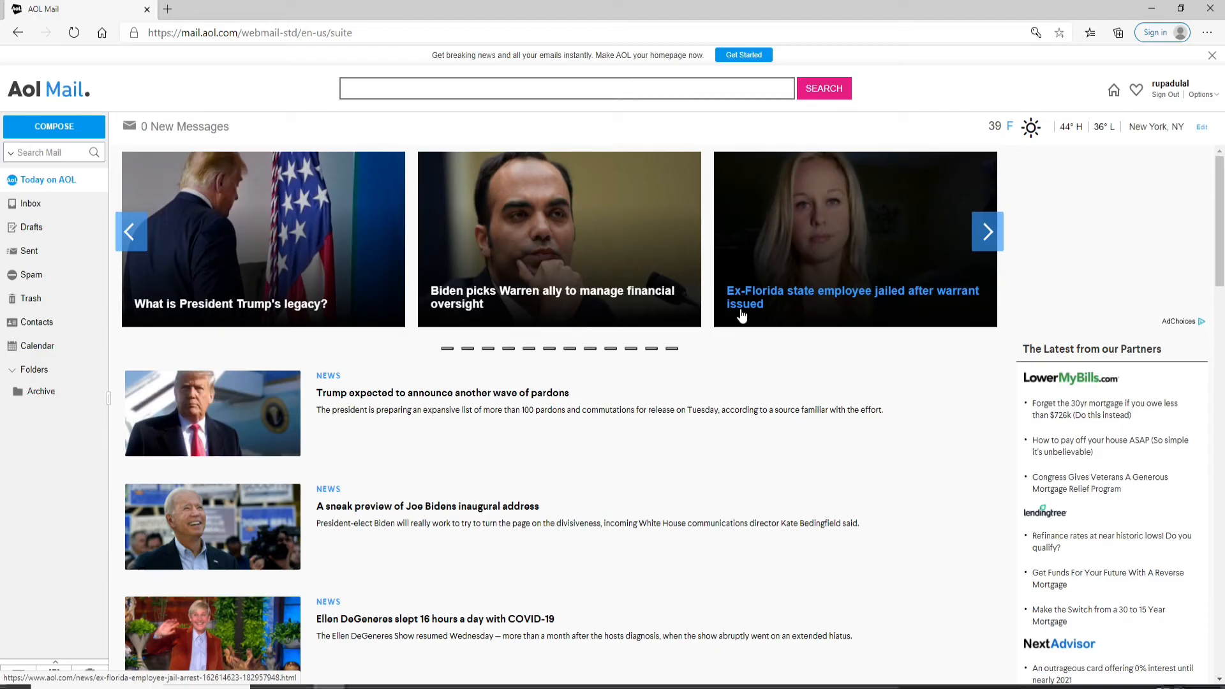